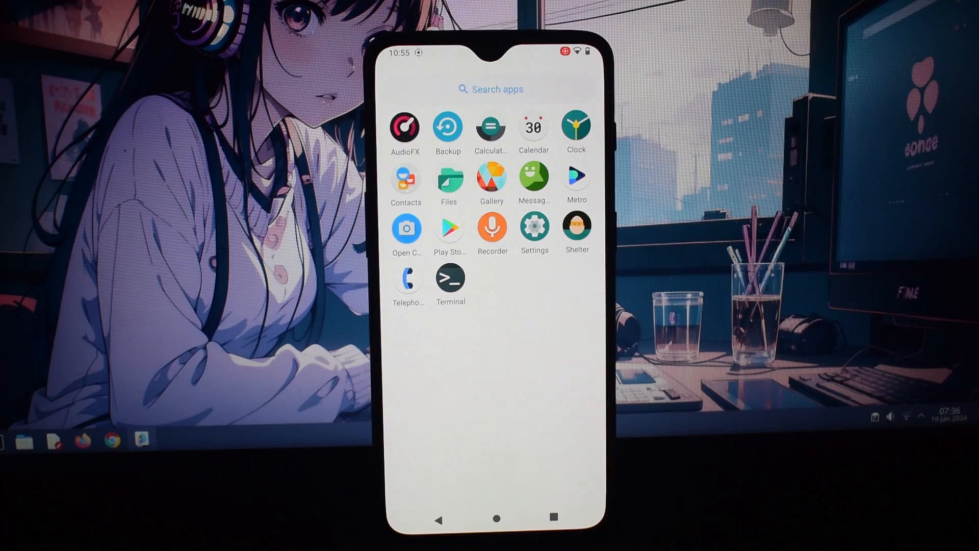
# - Launch the Rom control app from the drawer, landing on its Buttons settings
pyautogui.click(533, 227)
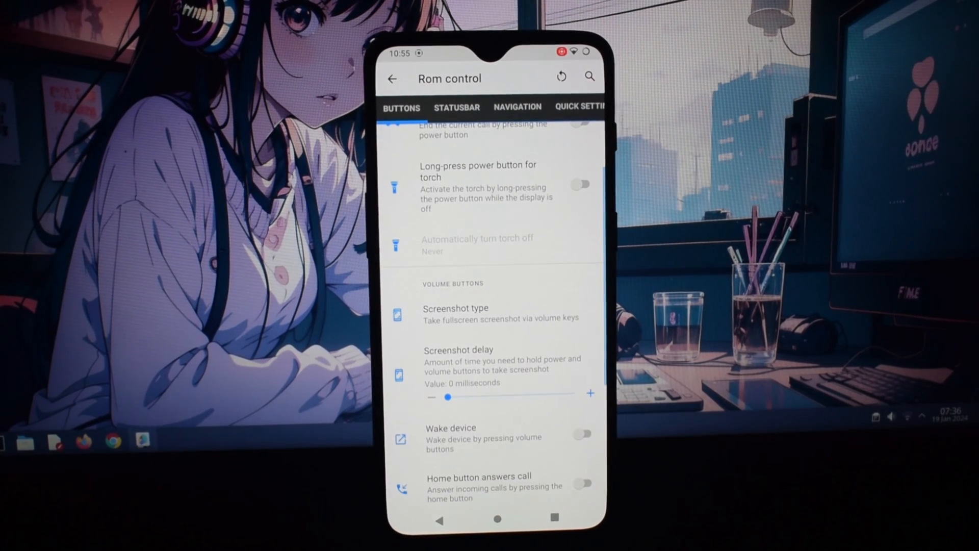
# - Enable Show CPU info under Statusbar, then move on to the Quick Settings options
pyautogui.click(457, 107)
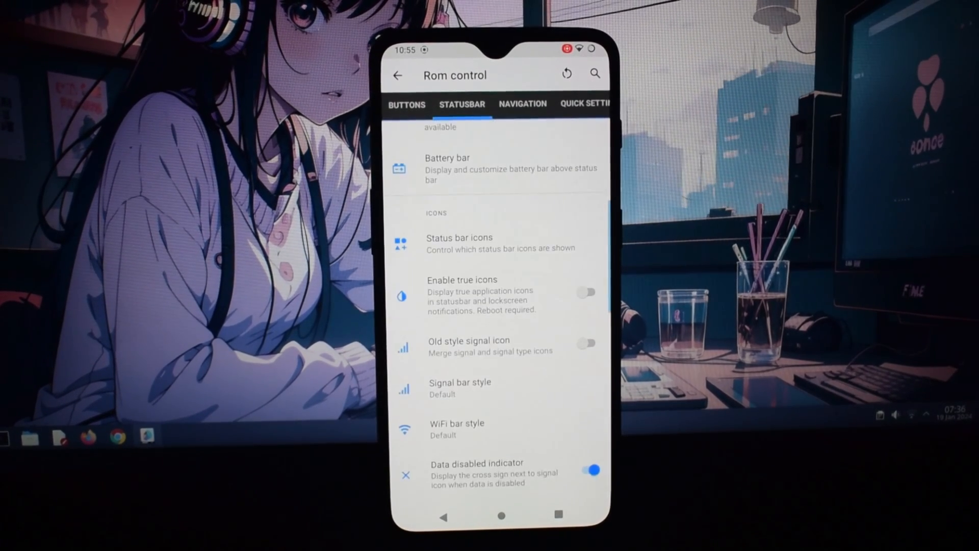
pyautogui.scroll(-3)
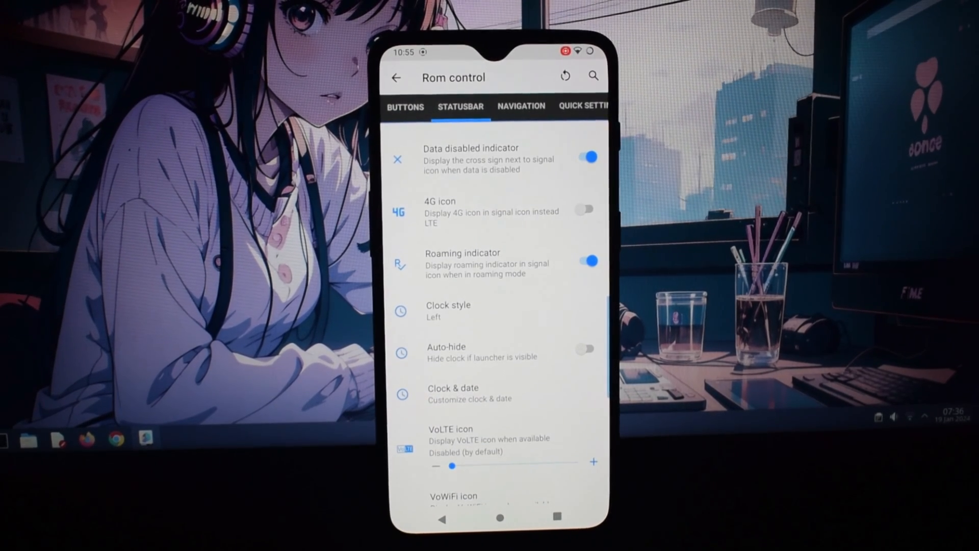
pyautogui.scroll(-3)
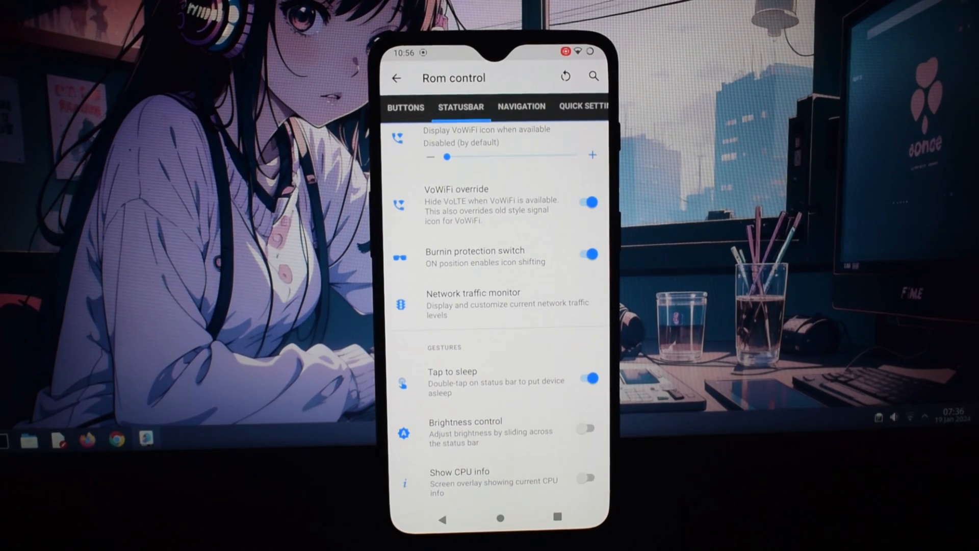
pyautogui.click(584, 480)
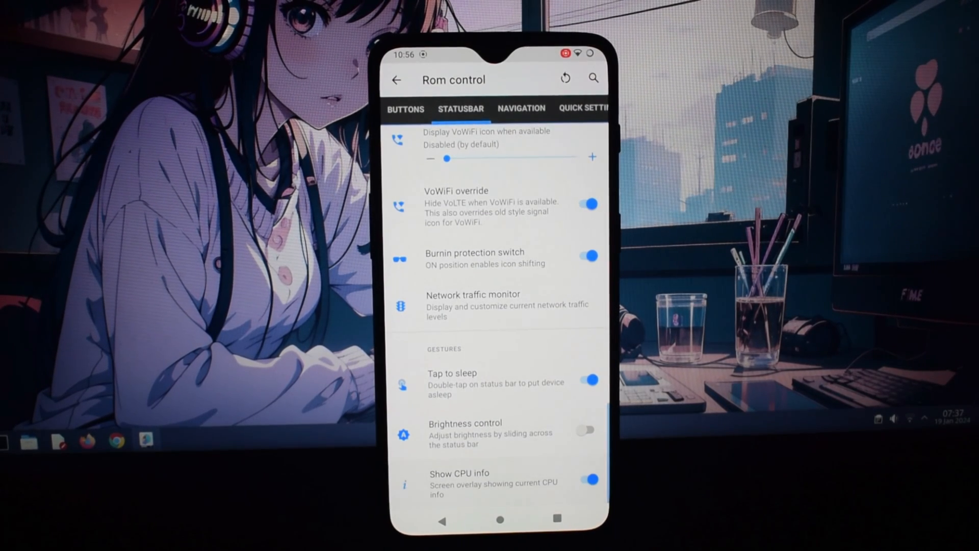
pyautogui.click(584, 479)
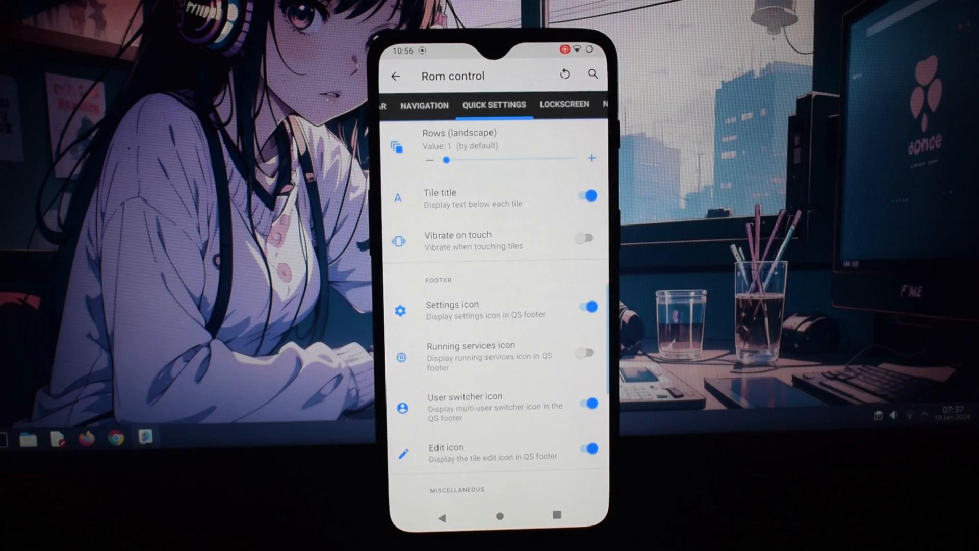
# - Scroll through the Lockscreen and fingerprint options, then go to Notifications
pyautogui.scroll(-3)
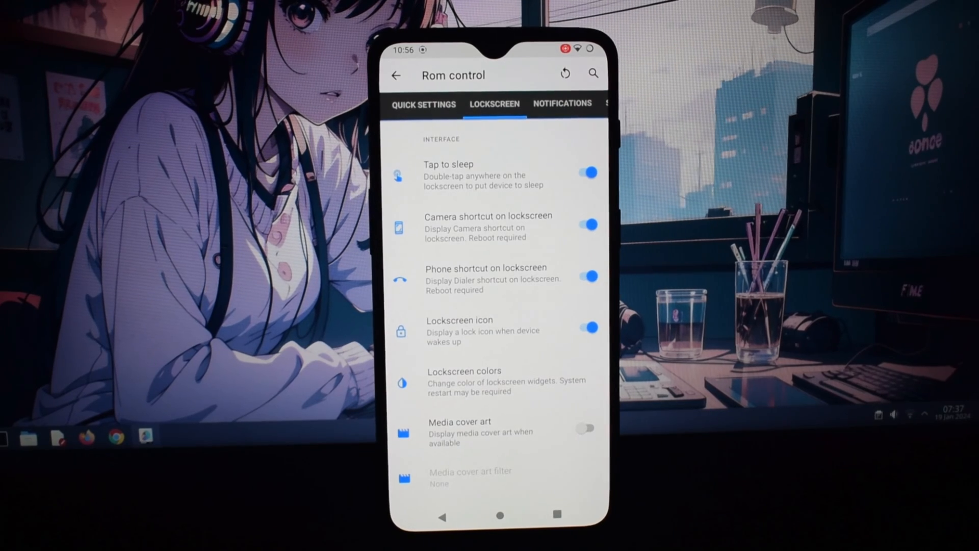
pyautogui.scroll(-3)
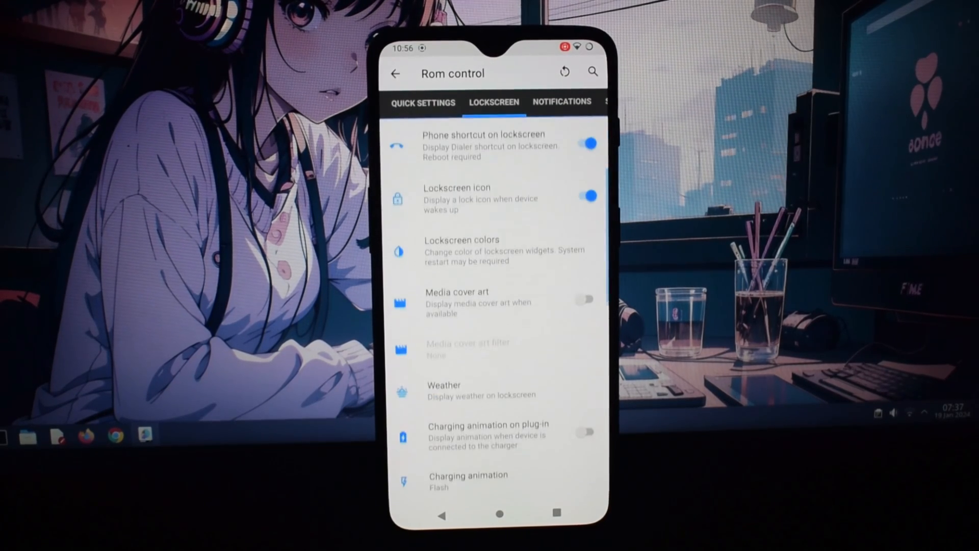
pyautogui.scroll(-3)
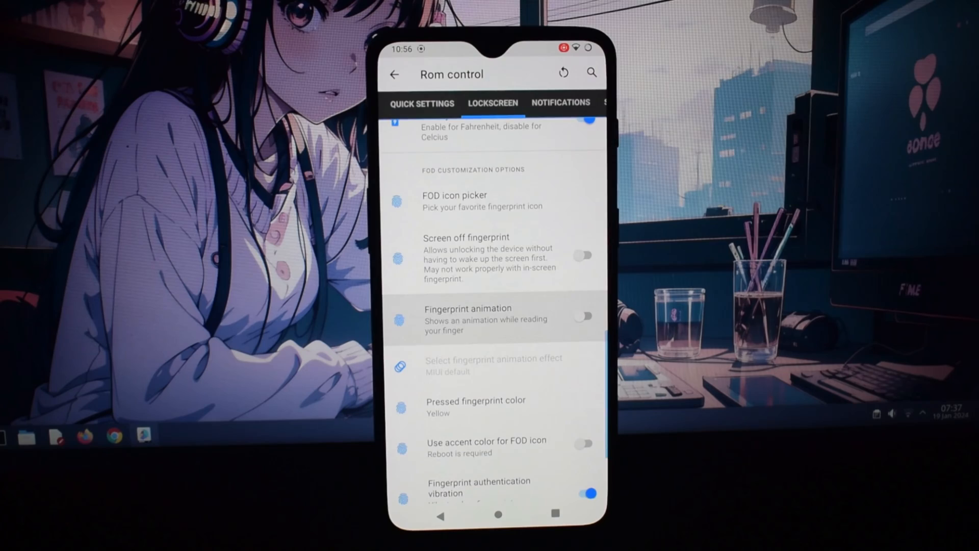
pyautogui.scroll(-3)
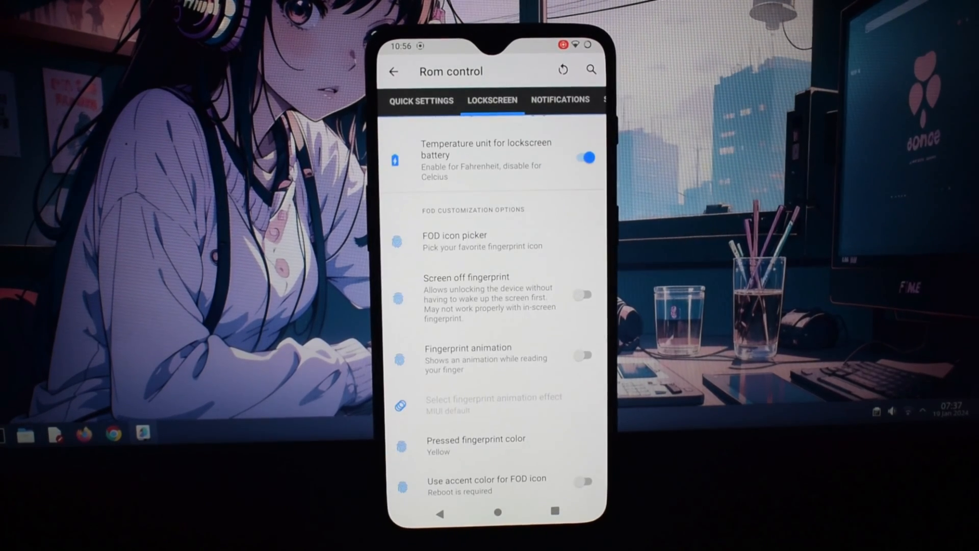
pyautogui.click(483, 240)
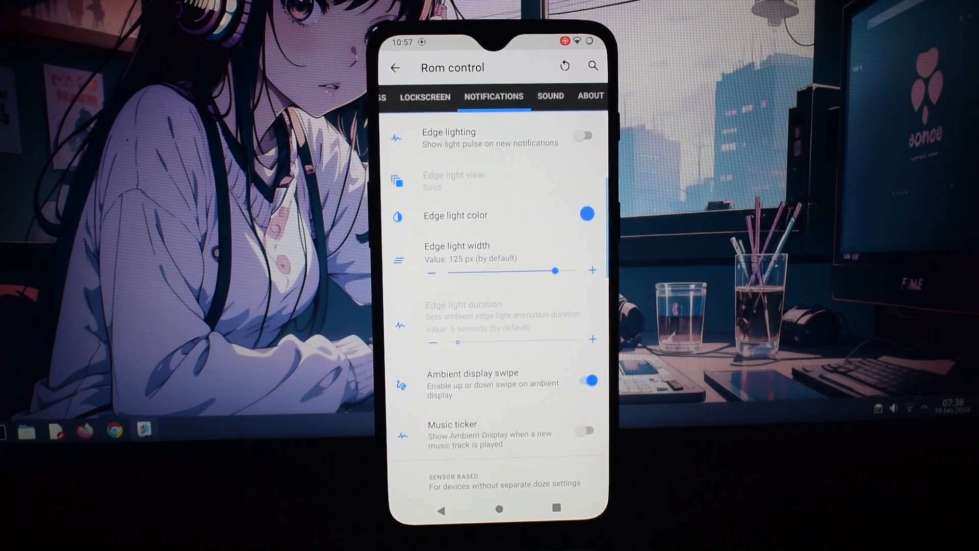
# - Under Sound > Charging sounds, preview the Alya tone for wired charging and cancel without applying
pyautogui.click(550, 96)
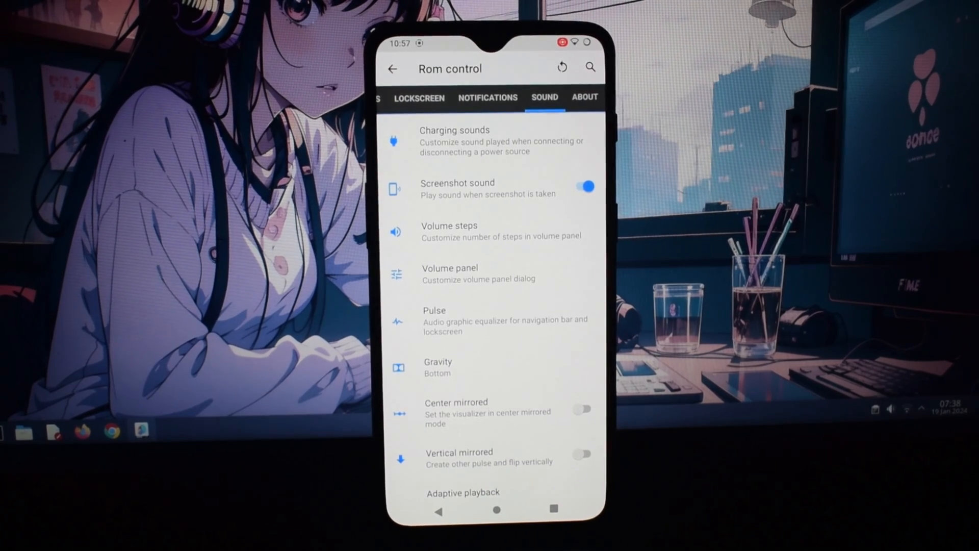
pyautogui.click(494, 140)
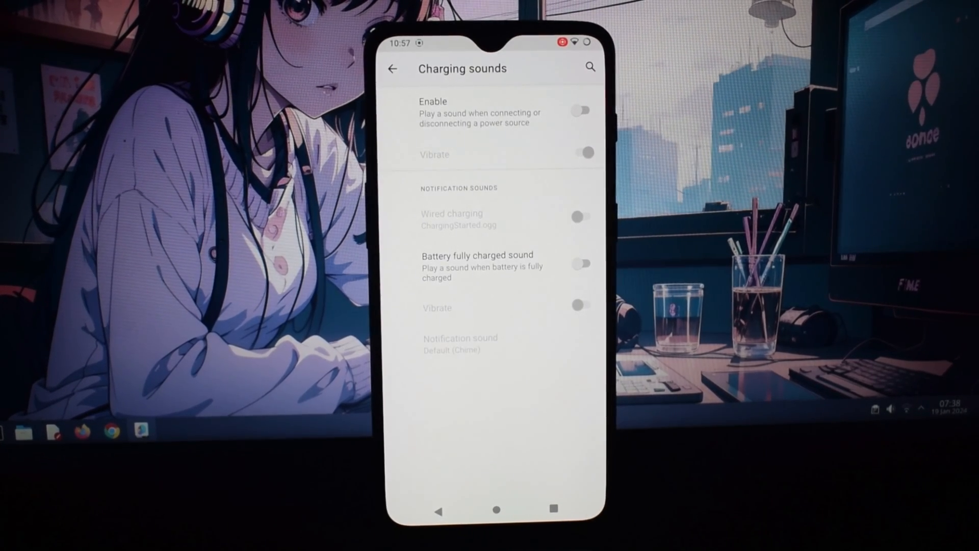
pyautogui.click(452, 219)
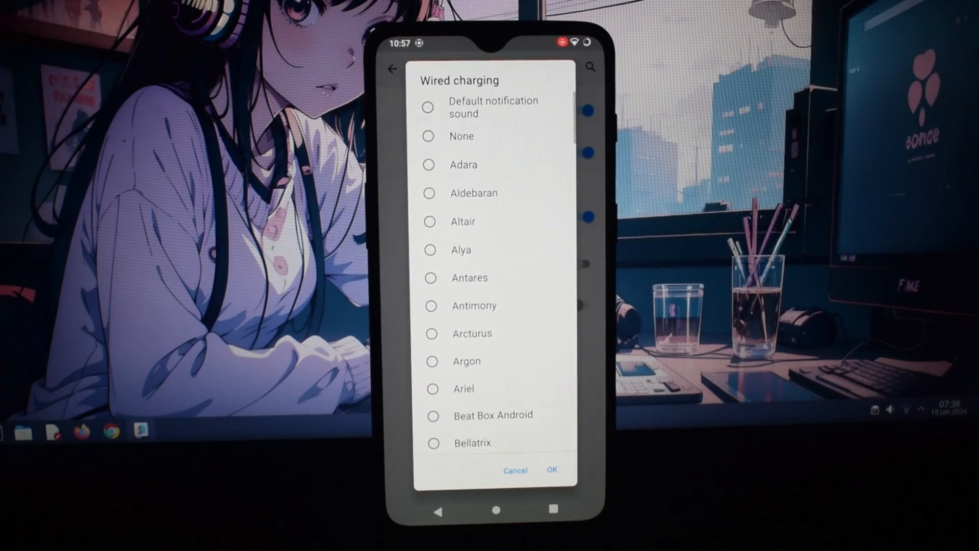
pyautogui.click(430, 249)
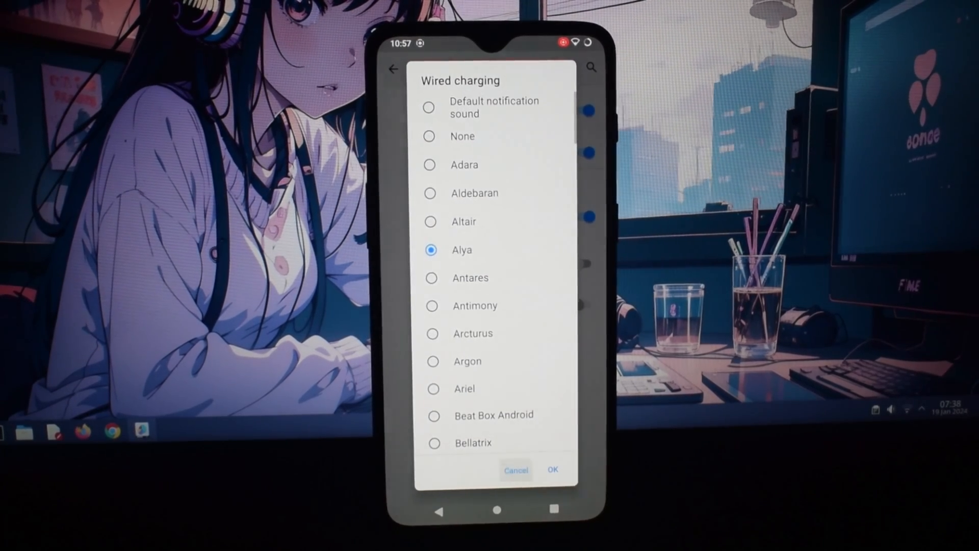
pyautogui.click(515, 469)
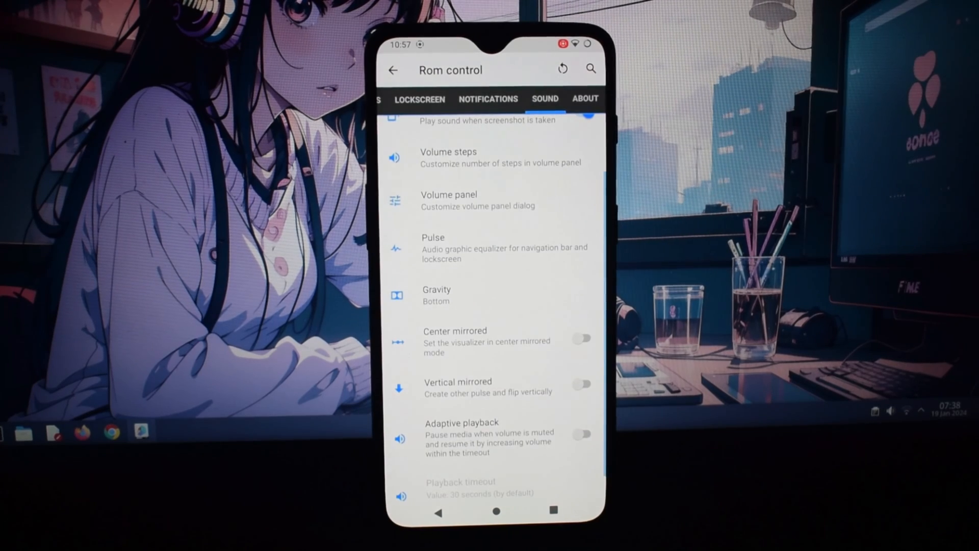
pyautogui.click(437, 295)
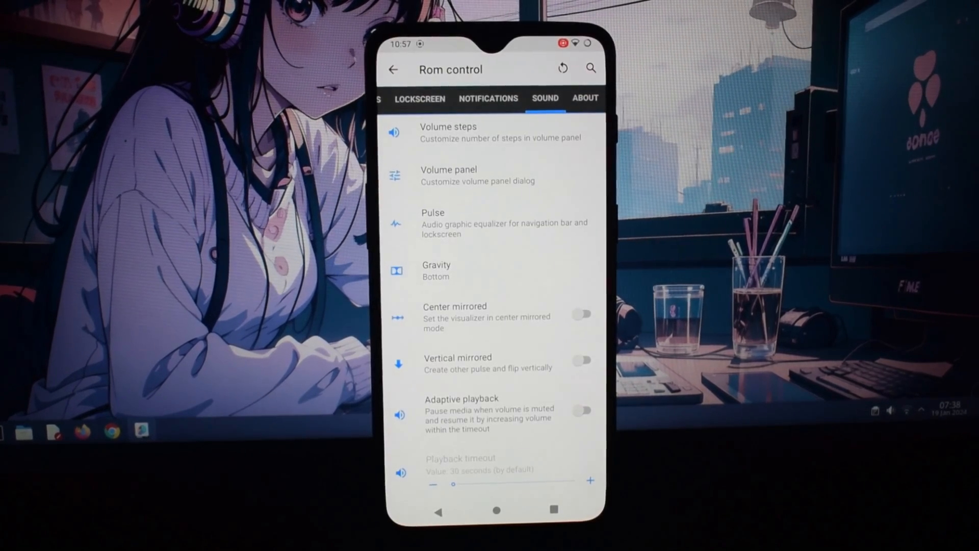
# - Show Rom control's About page listing supported OnePlus devices
pyautogui.click(585, 98)
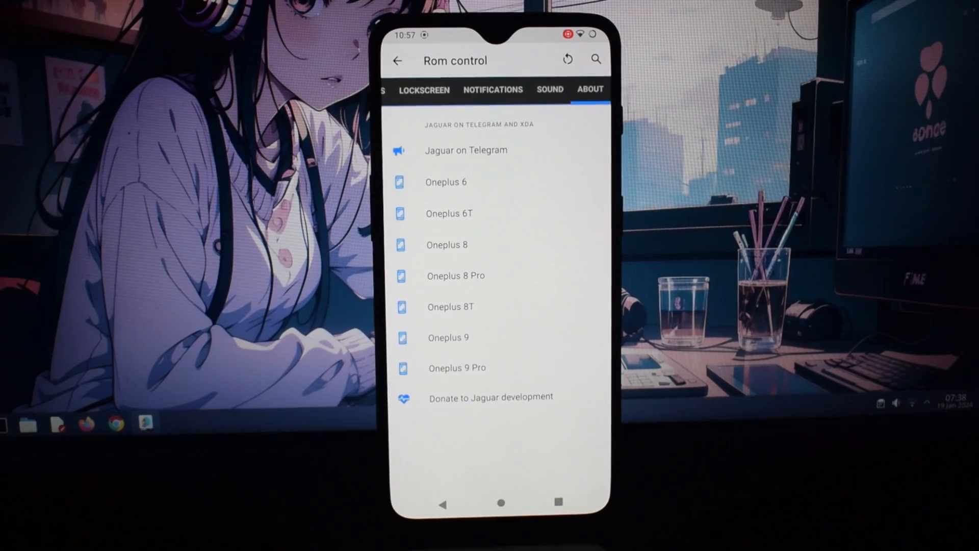
# - Review the Oneplus settings page (display, slider, vibration) and head to System settings
pyautogui.click(397, 60)
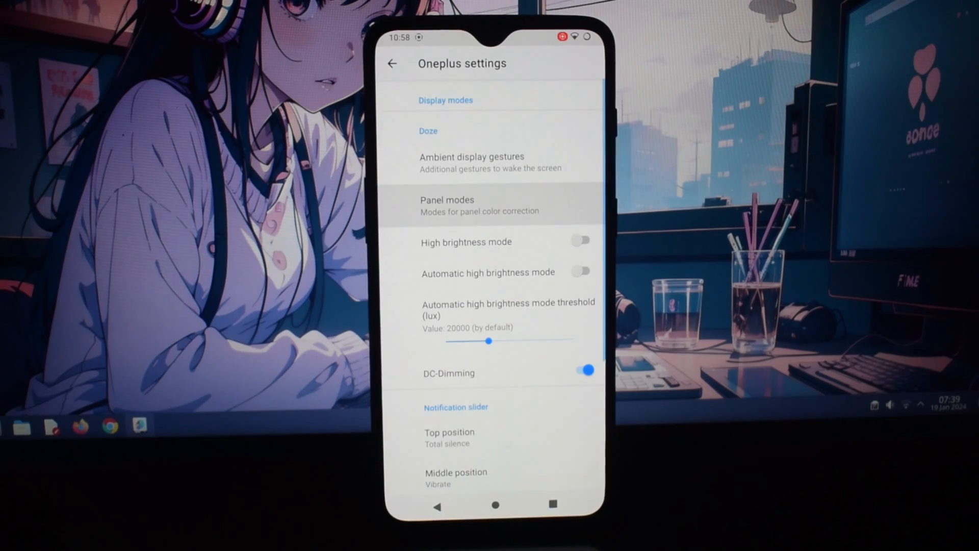
pyautogui.scroll(-3)
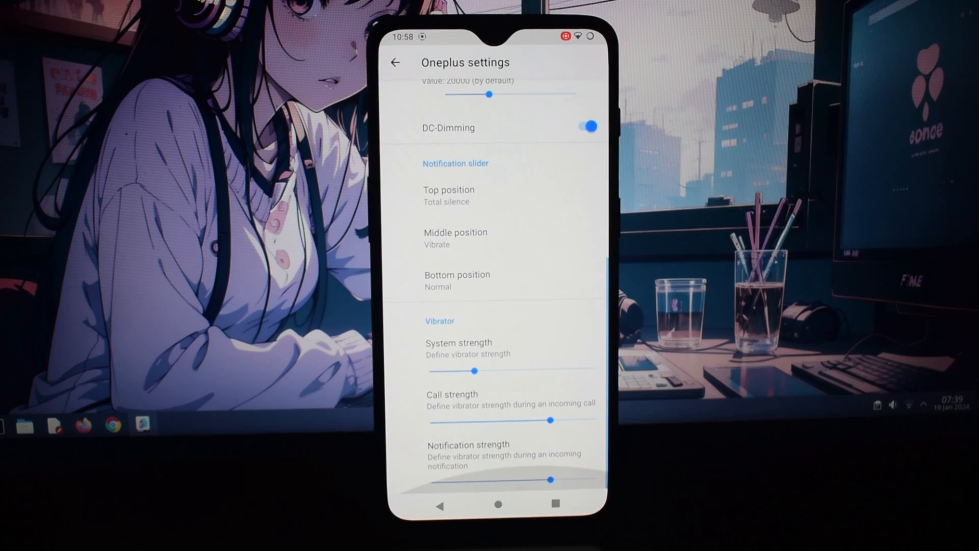
pyautogui.click(394, 62)
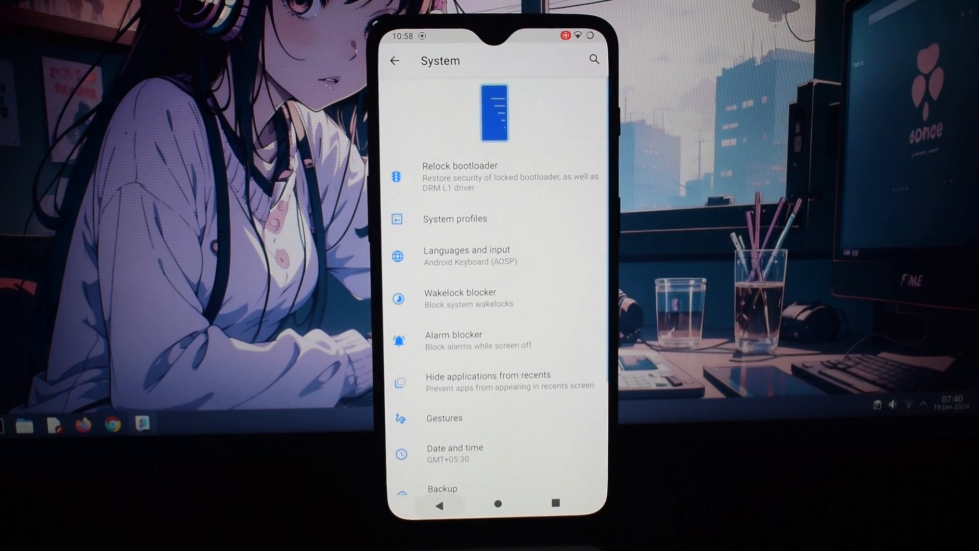
# - Look over the System page from bootloader relock to reset options, then return to the main Settings list
pyautogui.click(466, 255)
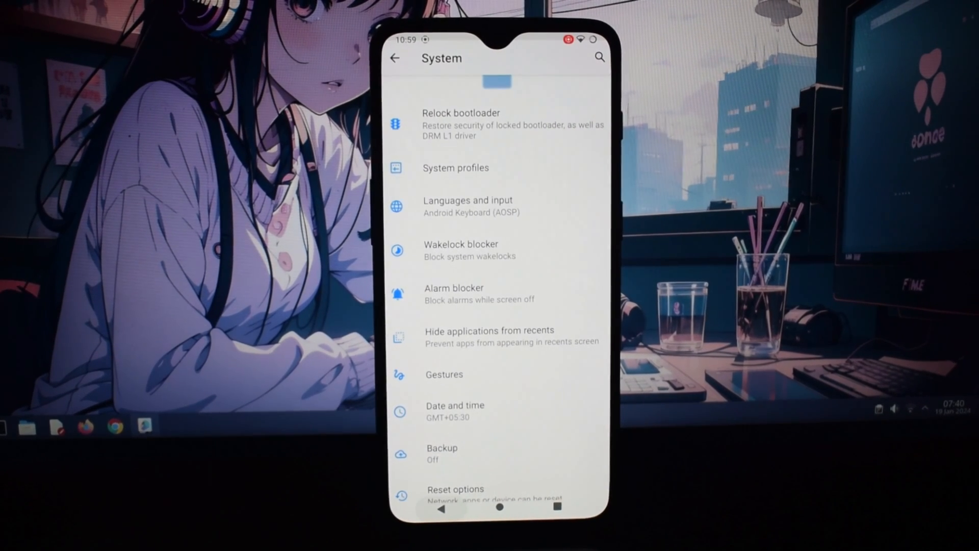
pyautogui.click(455, 288)
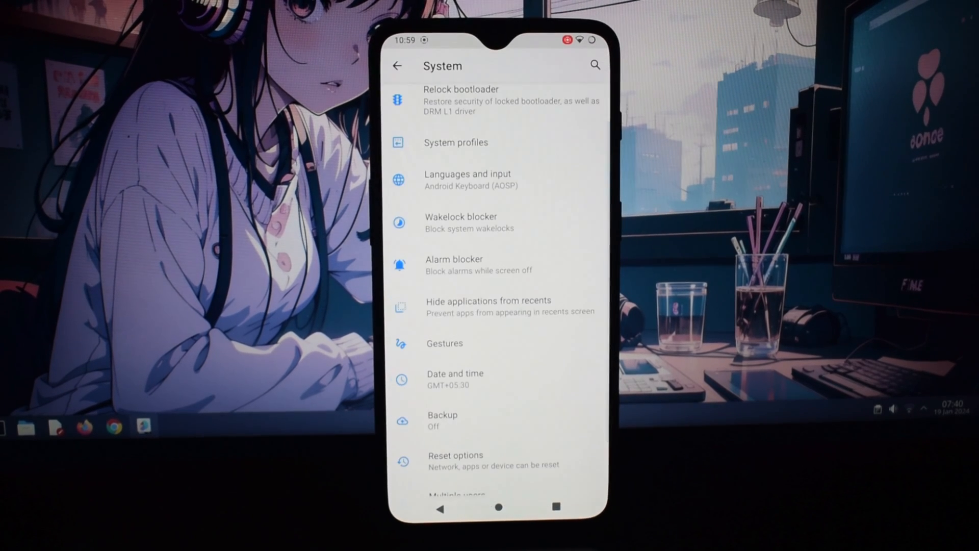
pyautogui.click(489, 306)
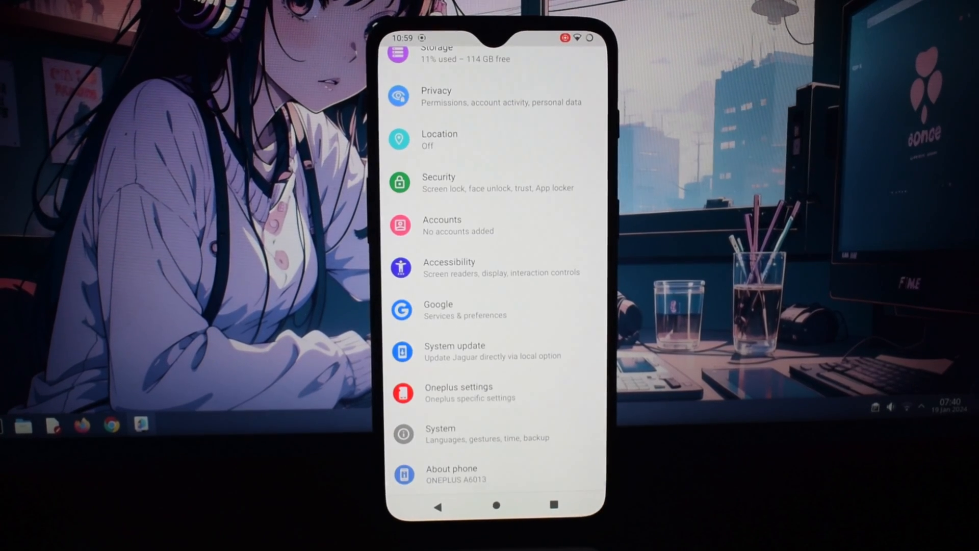
# - From About phone, show the Android version page: Android 11, JaguarOS 40, cheetah logo
pyautogui.click(451, 473)
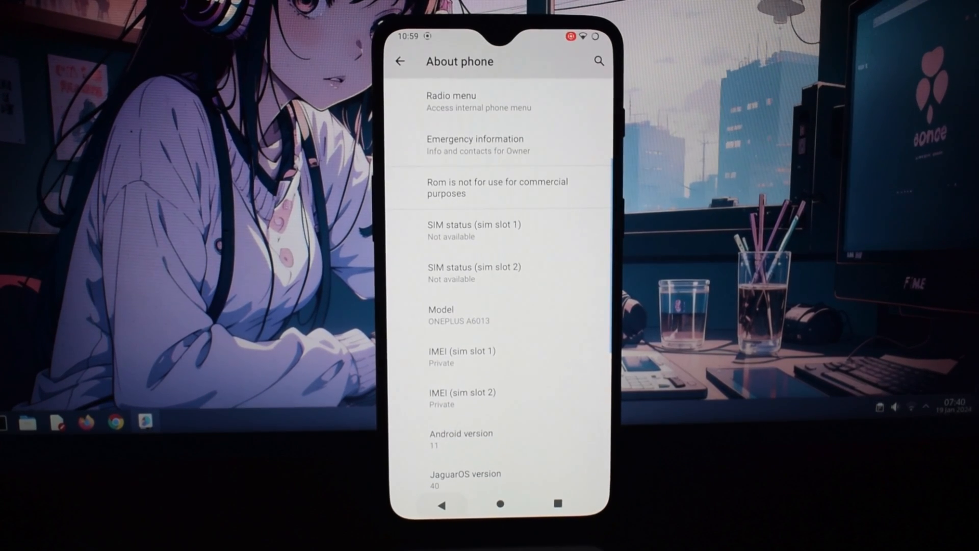
pyautogui.click(460, 437)
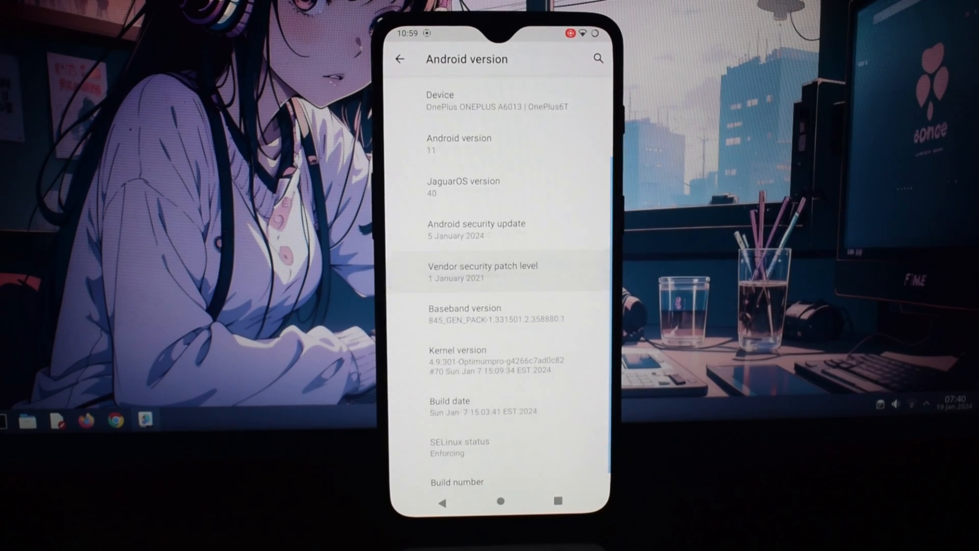
pyautogui.scroll(3)
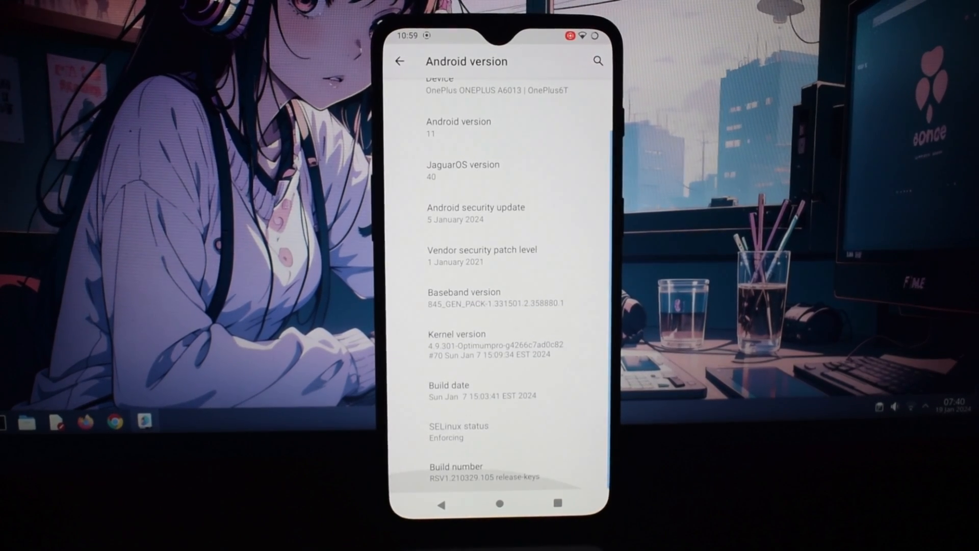
pyautogui.scroll(3)
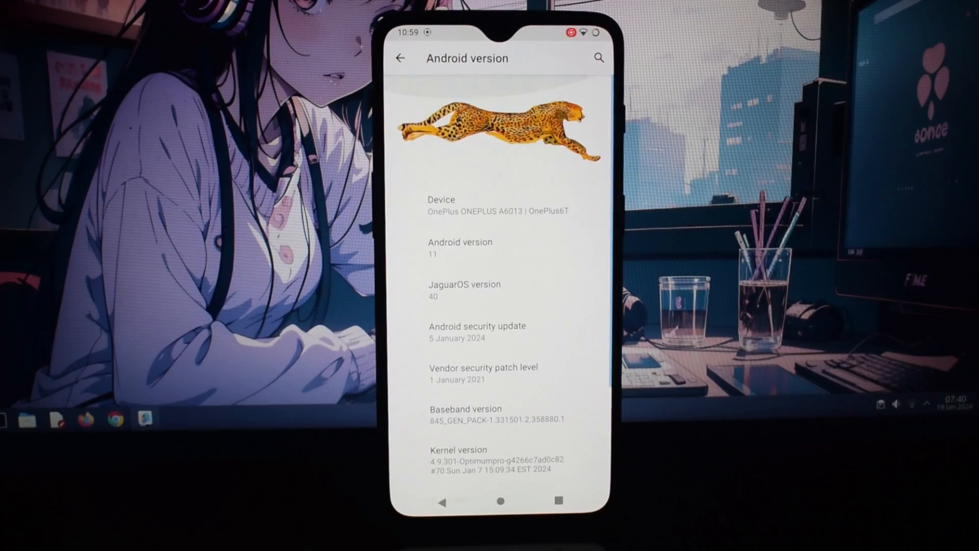